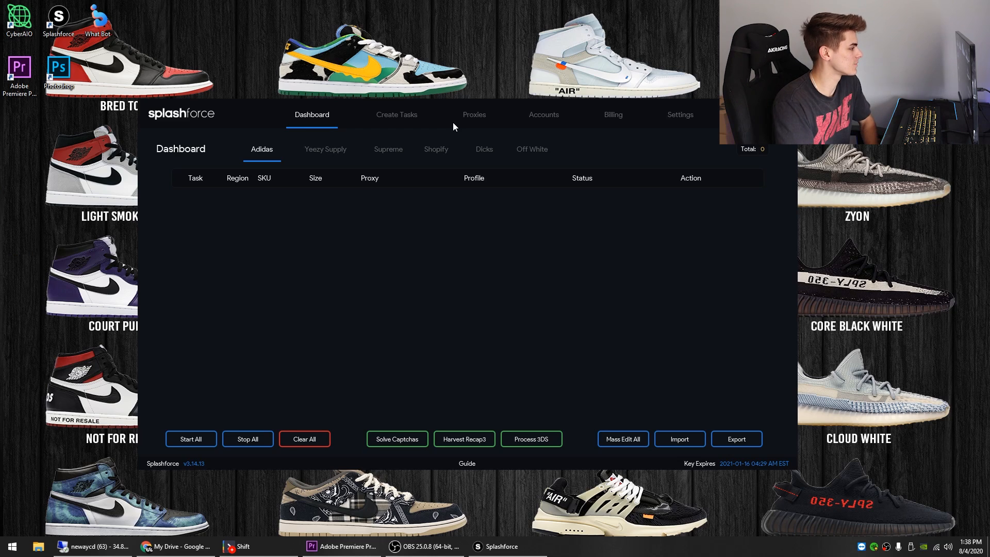
Show the John Doe billing profile with its billing and payment details.
click(612, 115)
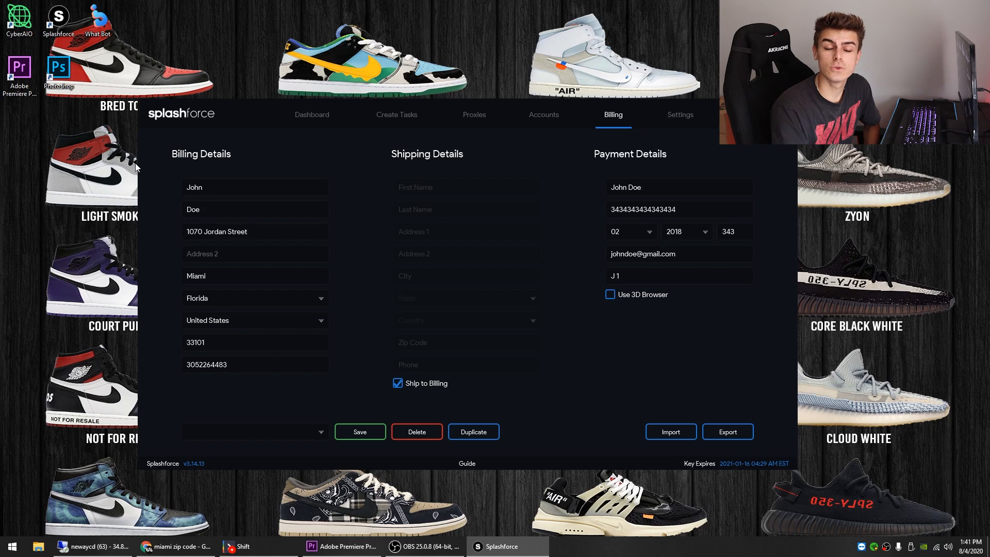
click(255, 187)
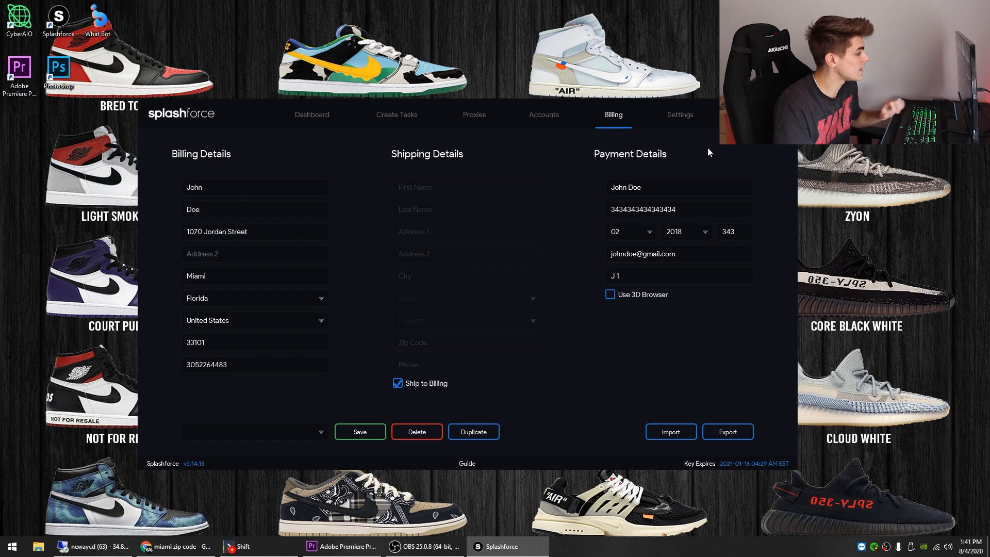
click(643, 186)
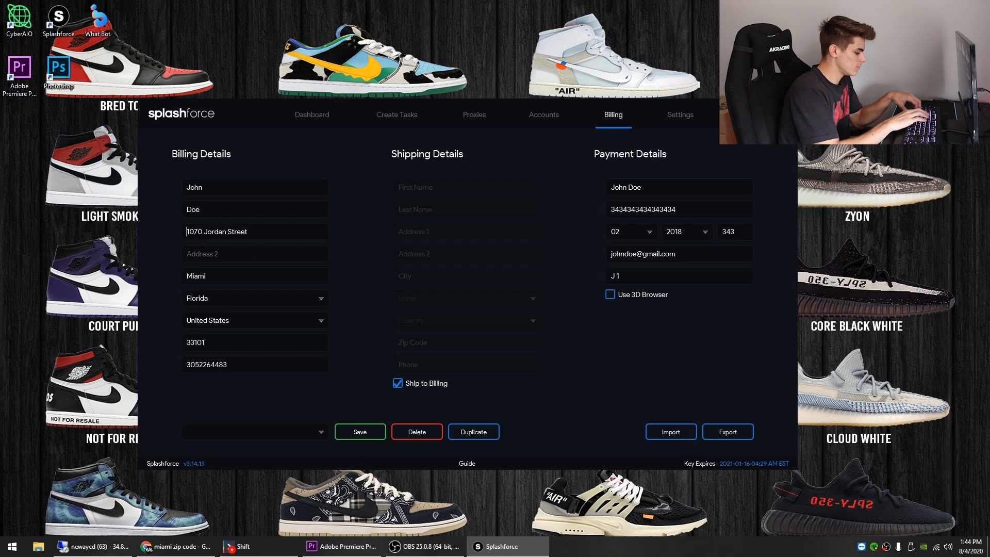
text(xyz)
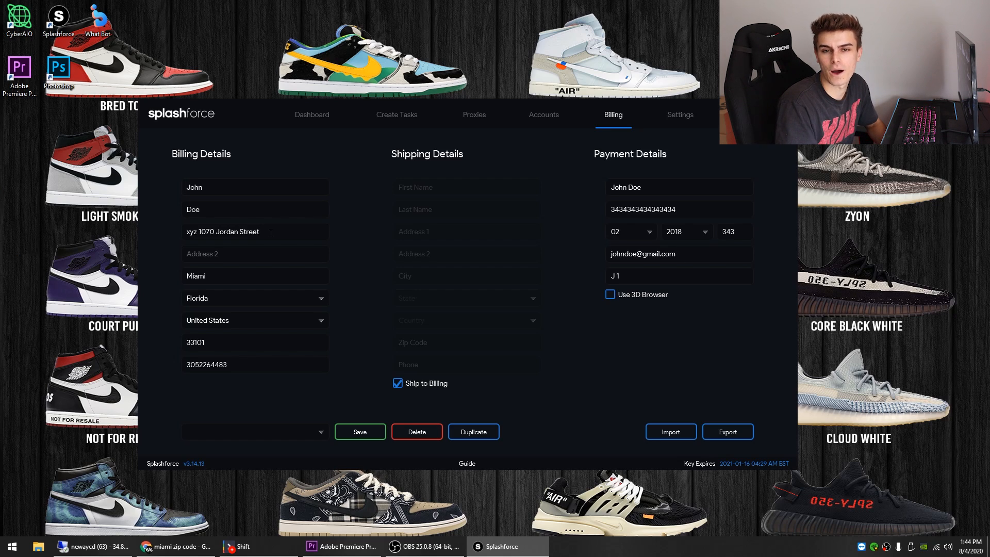
click(254, 231)
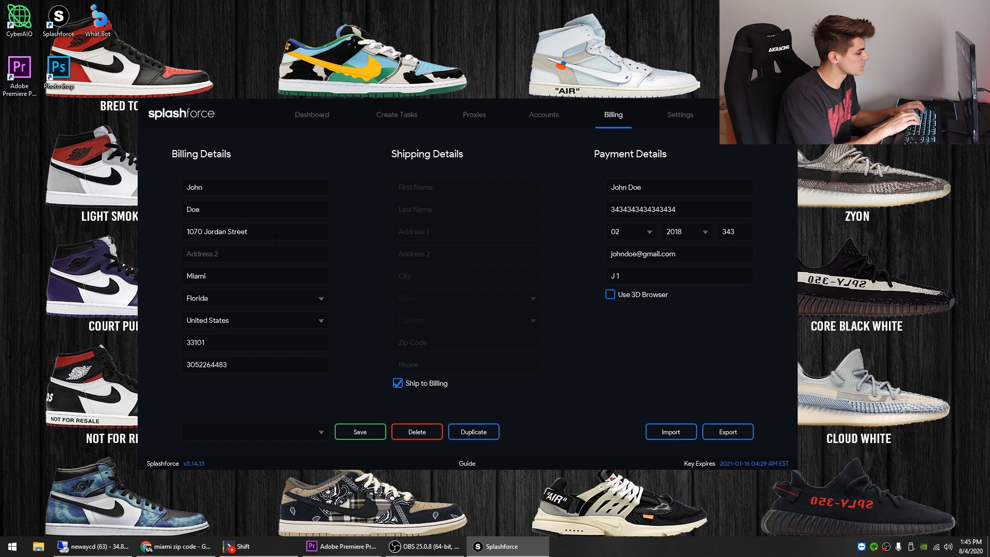
text(Room.)
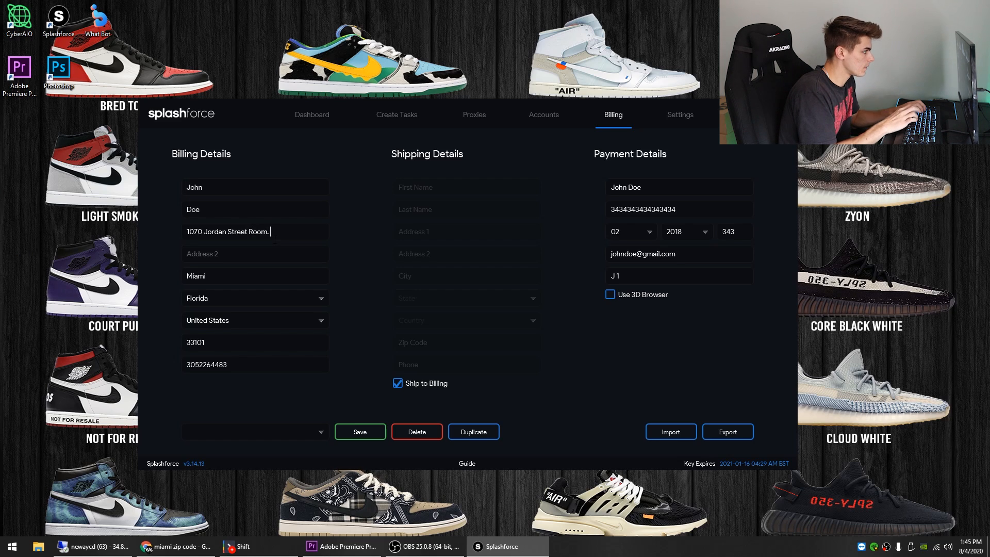
text(1)
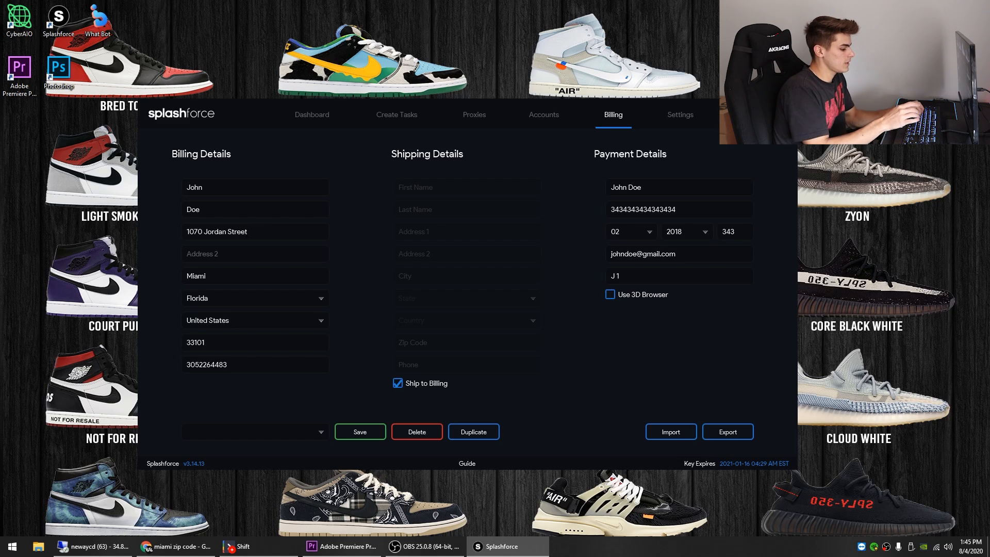
text(Apt. 1)
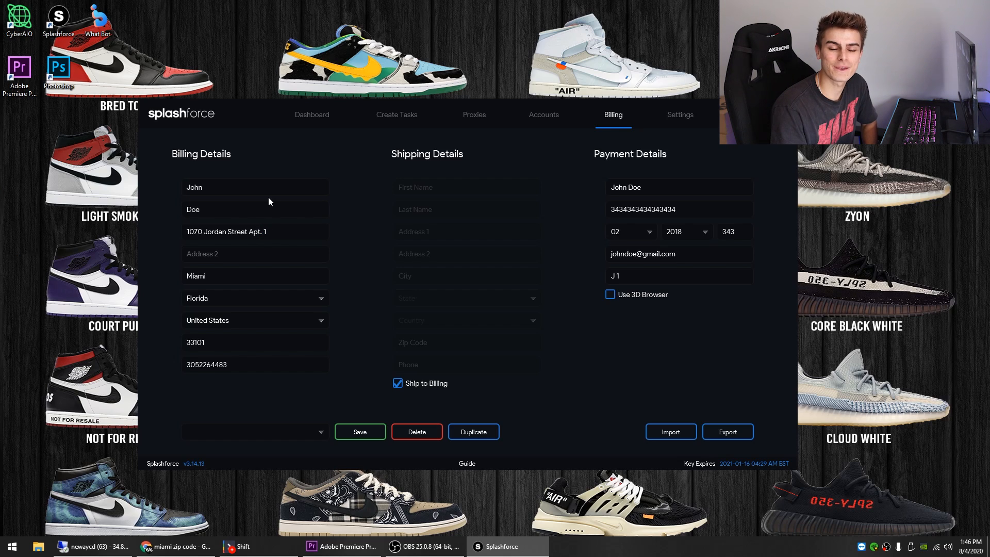
click(254, 231)
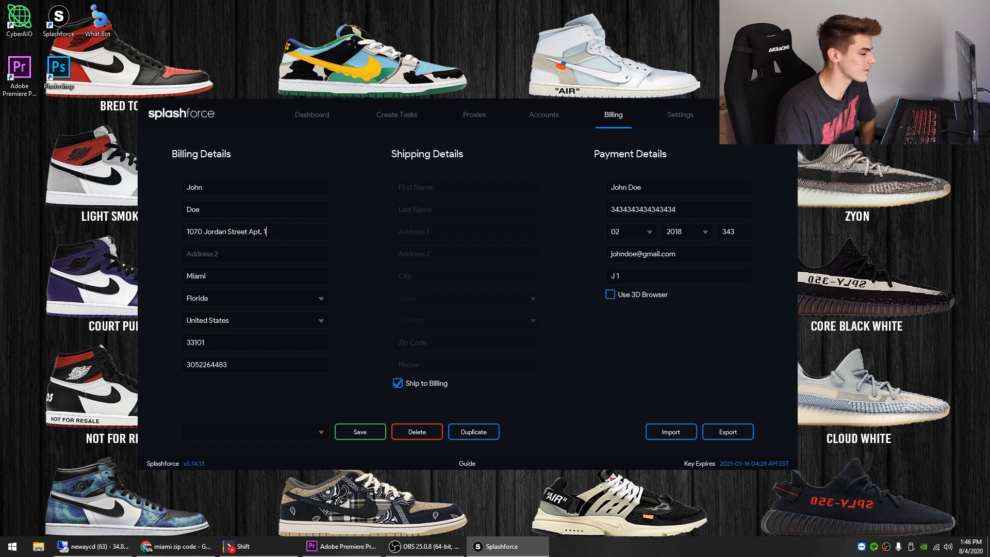
mouse_move(230, 176)
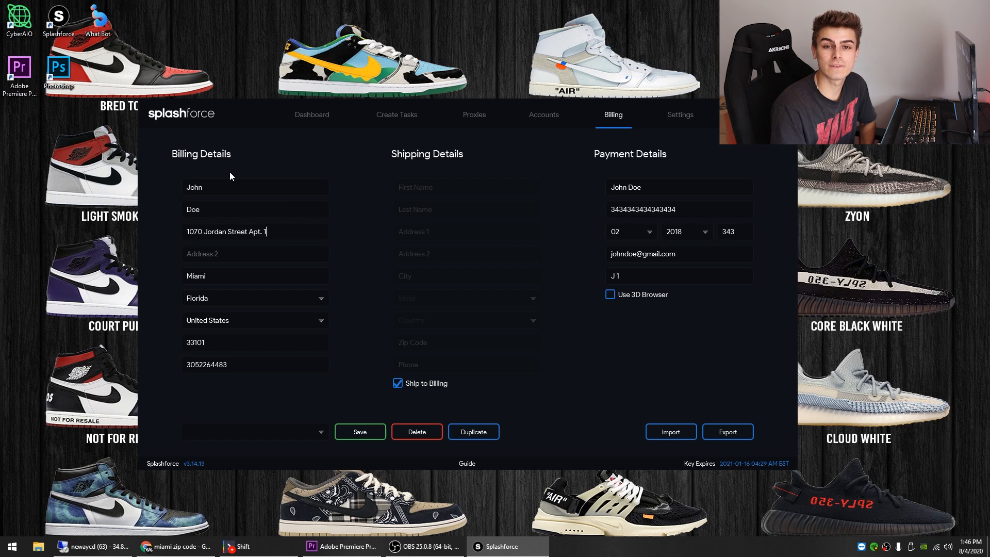
double_click(258, 232)
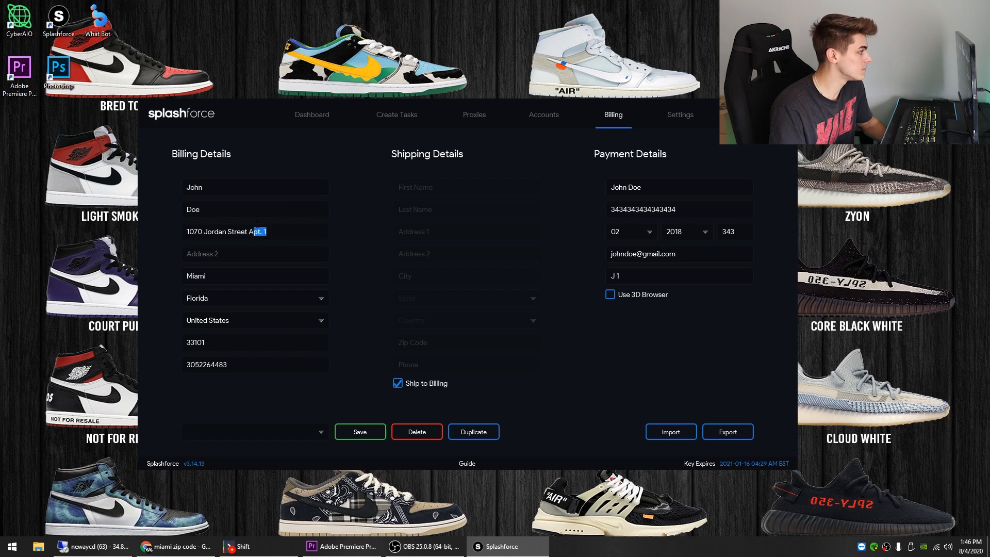
click(238, 169)
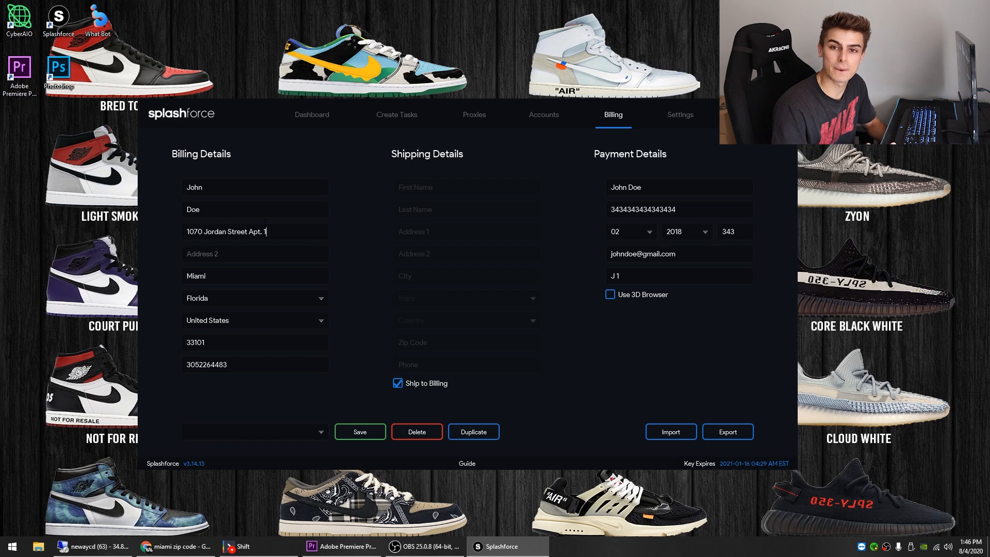
key(Backspace)
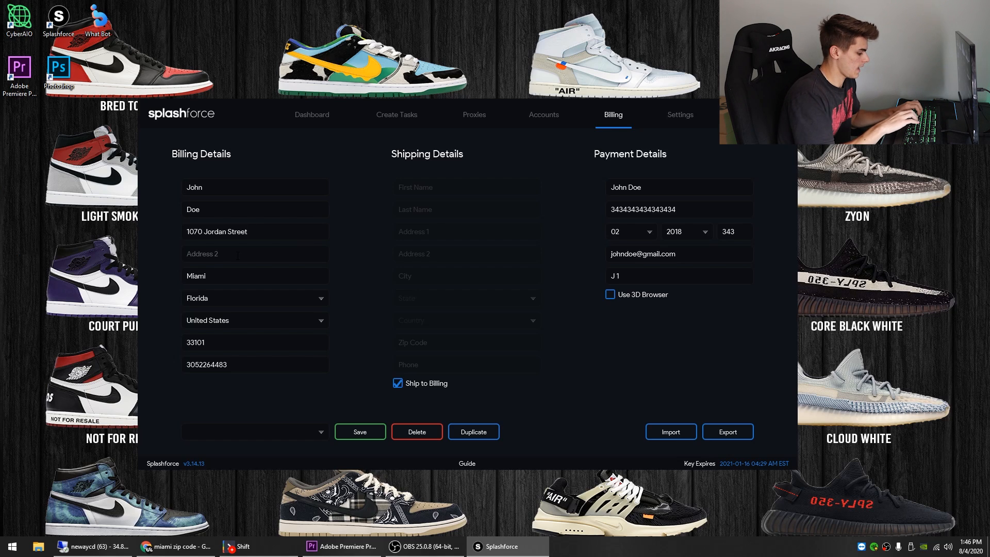
text(Room. 1)
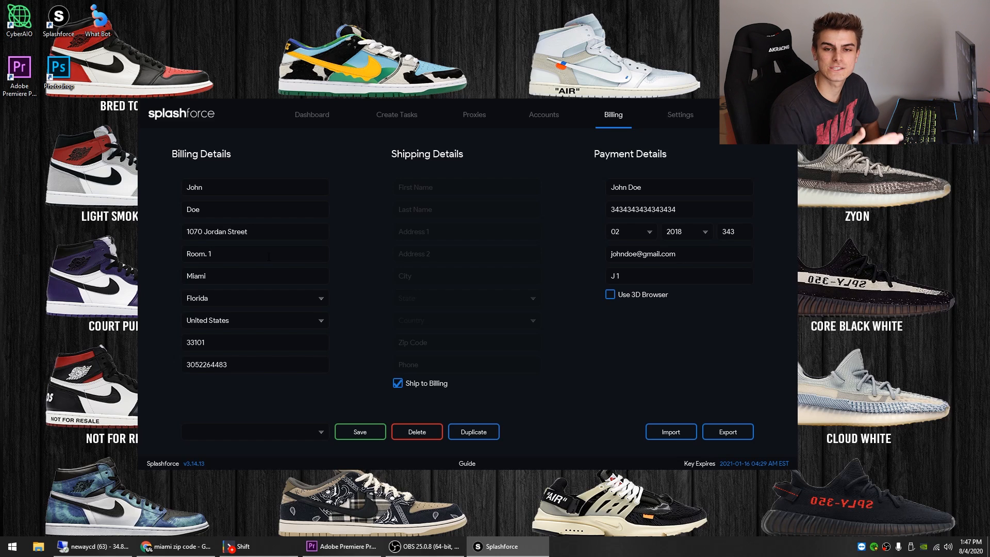
mouse_move(238, 303)
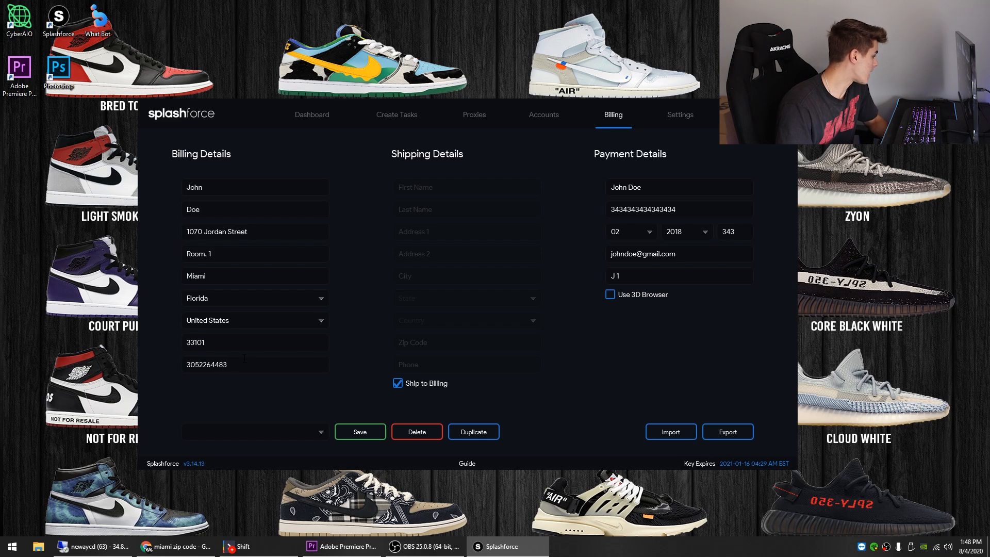
double_click(213, 364)
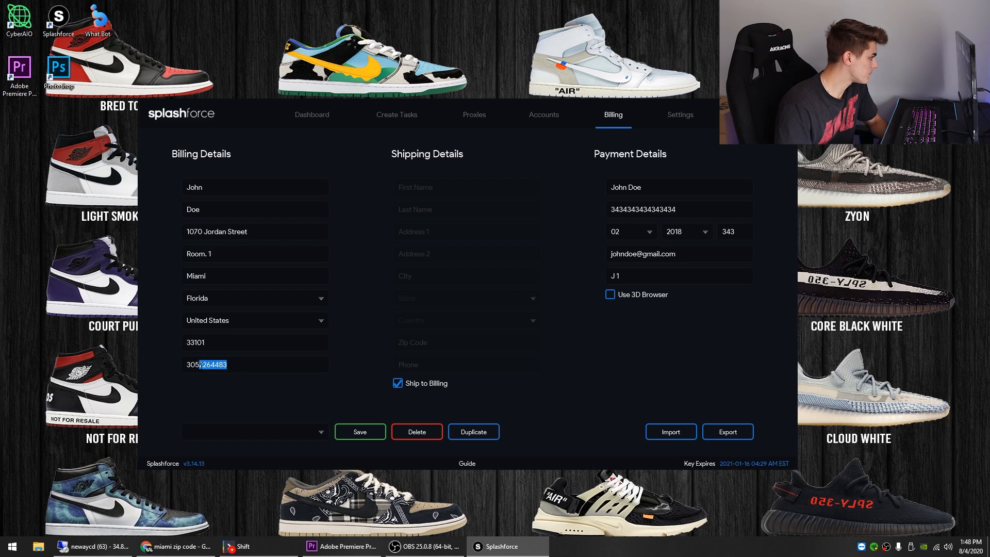
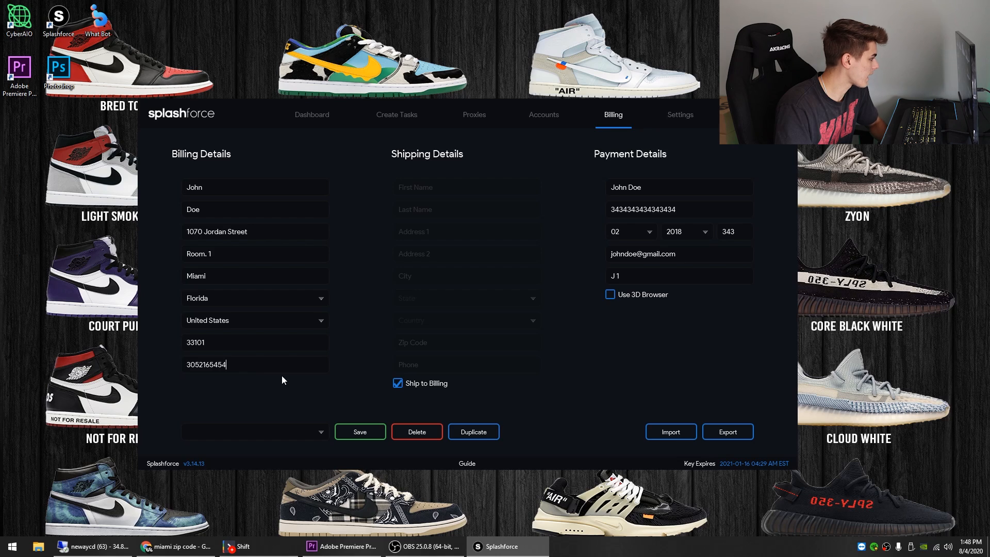
mouse_move(281, 394)
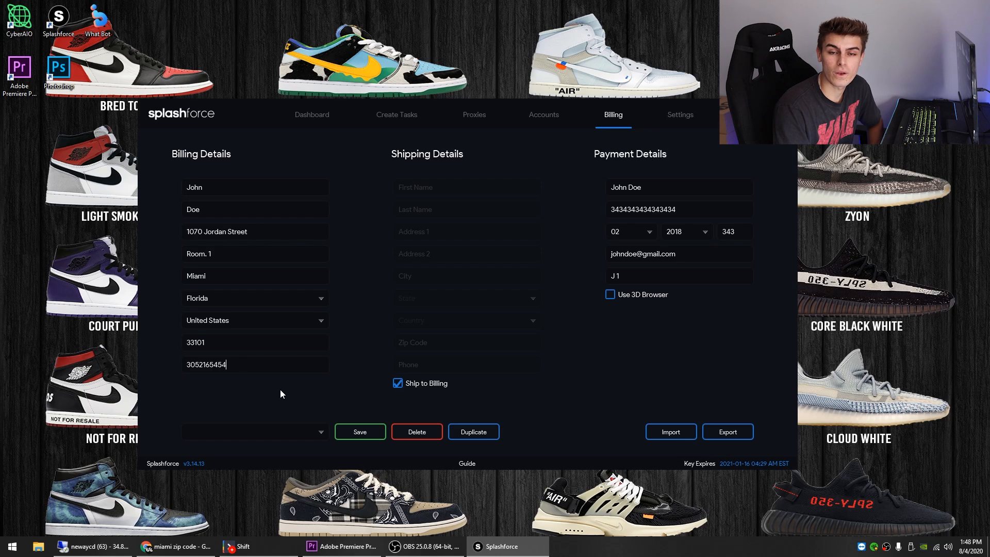
mouse_move(142, 346)
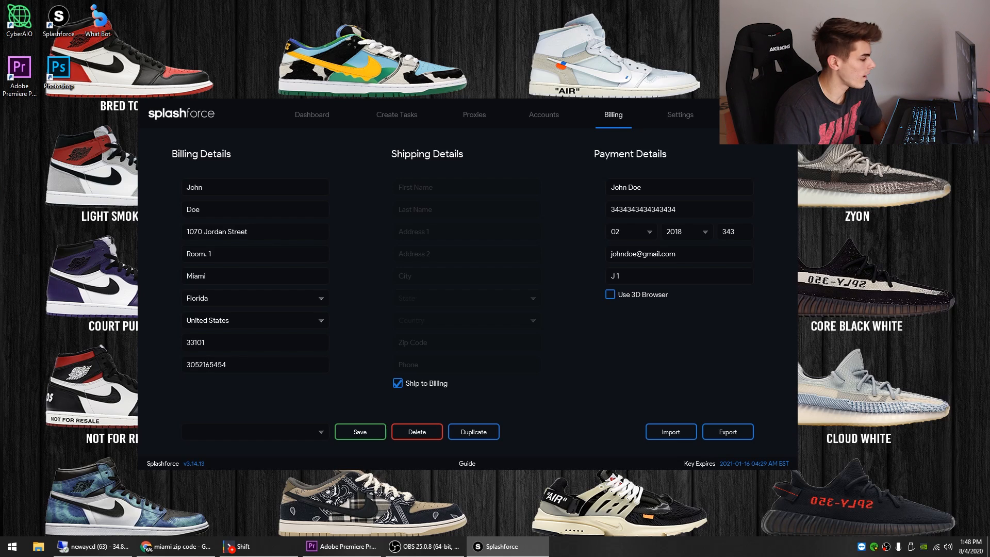
double_click(215, 365)
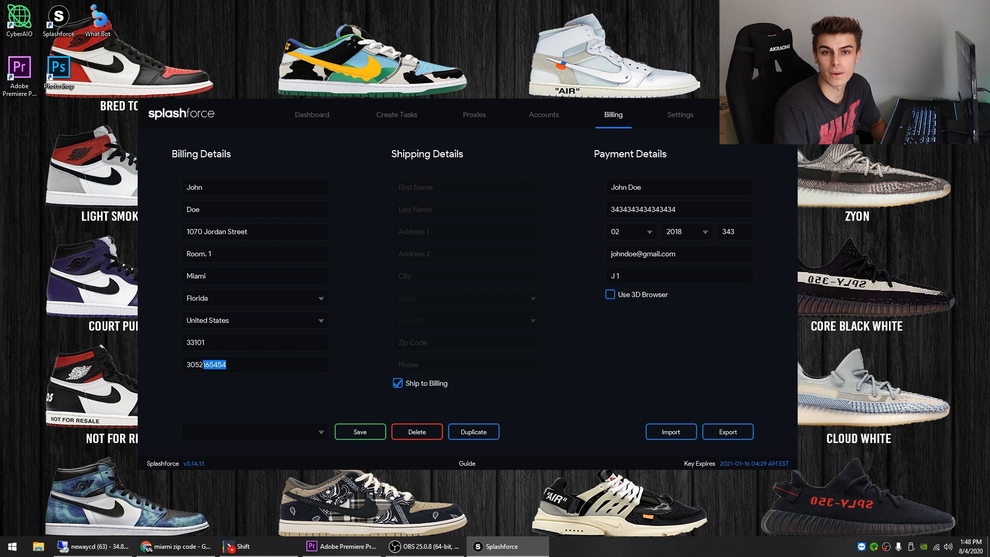